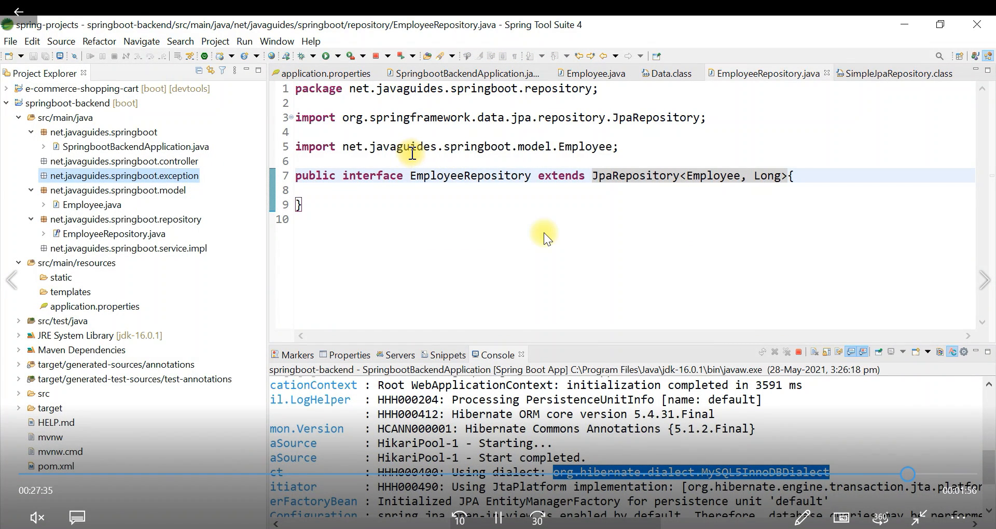
pyautogui.moveTo(411, 153)
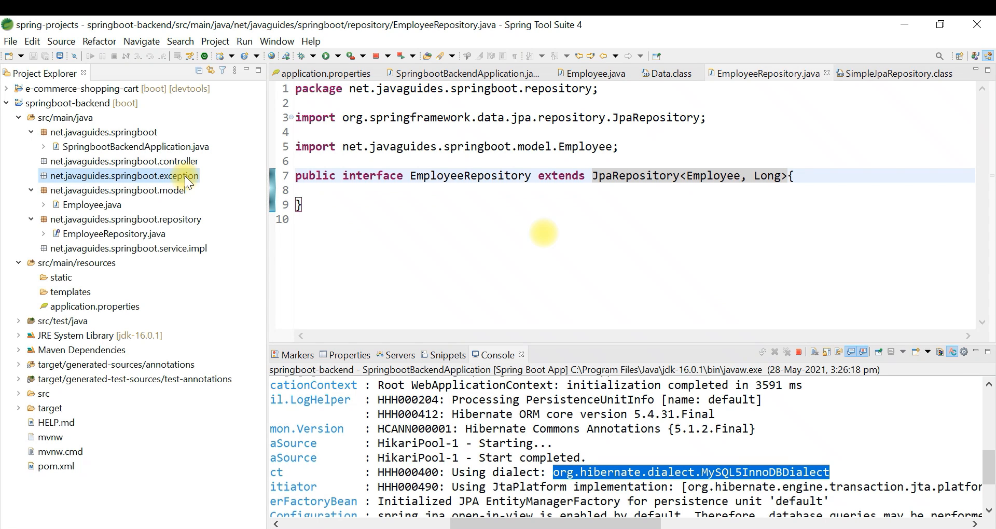
# Step: Add a new Java class named ResourceNotFoundException to the net.javaguides.springboot.exception package
pyautogui.rightClick(123, 175)
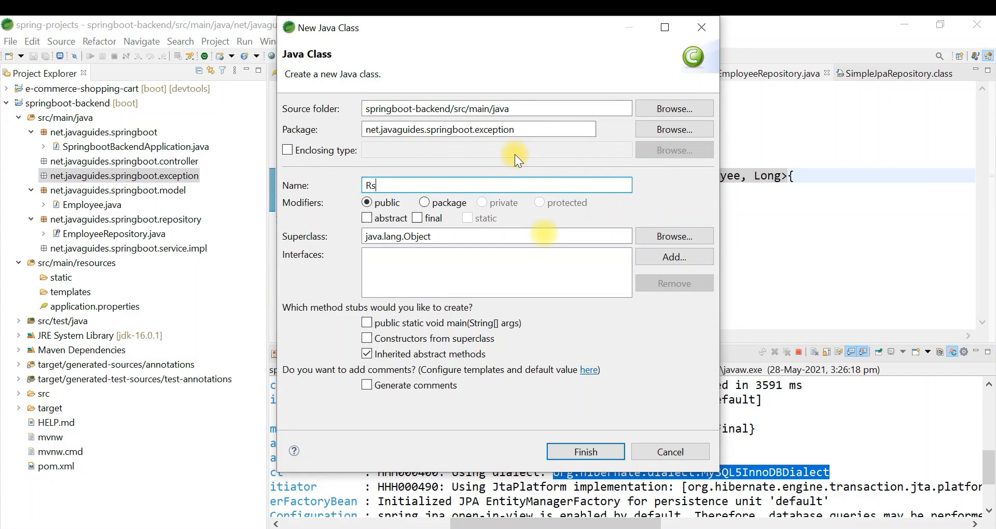
pyautogui.write('eso')
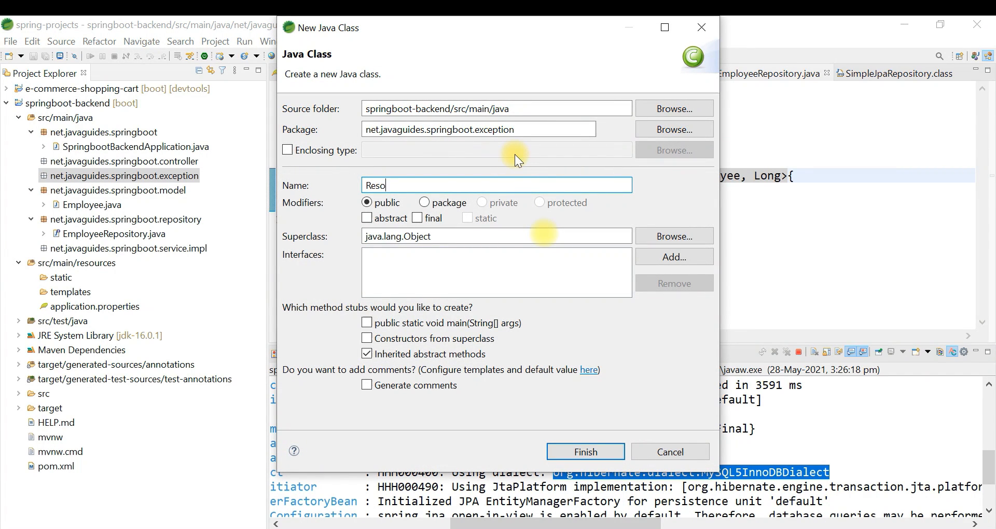
pyautogui.write('urceNotFound')
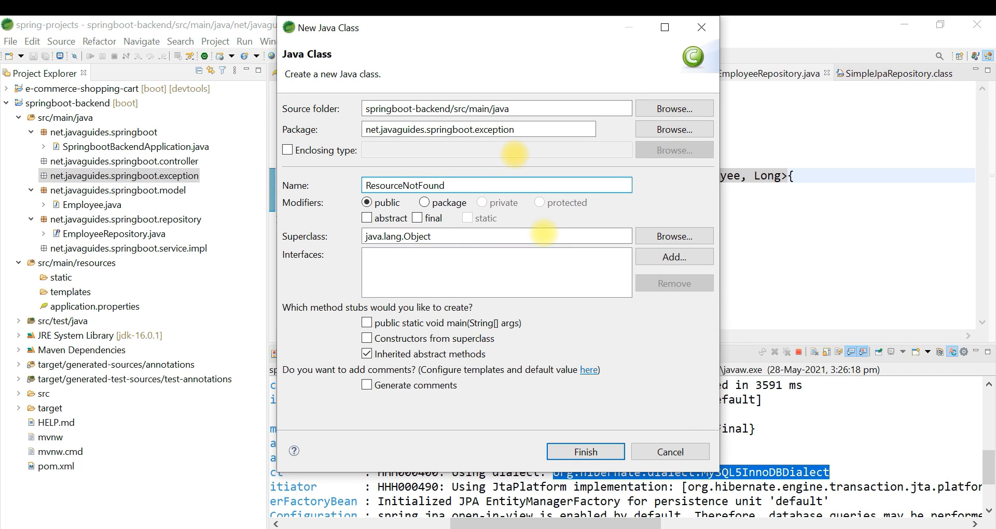
pyautogui.write('Exception')
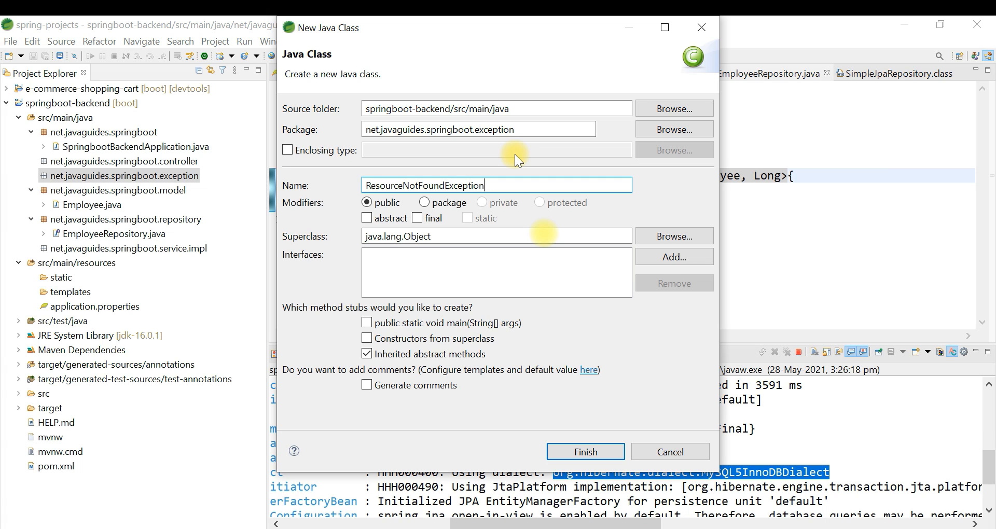
pyautogui.click(585, 452)
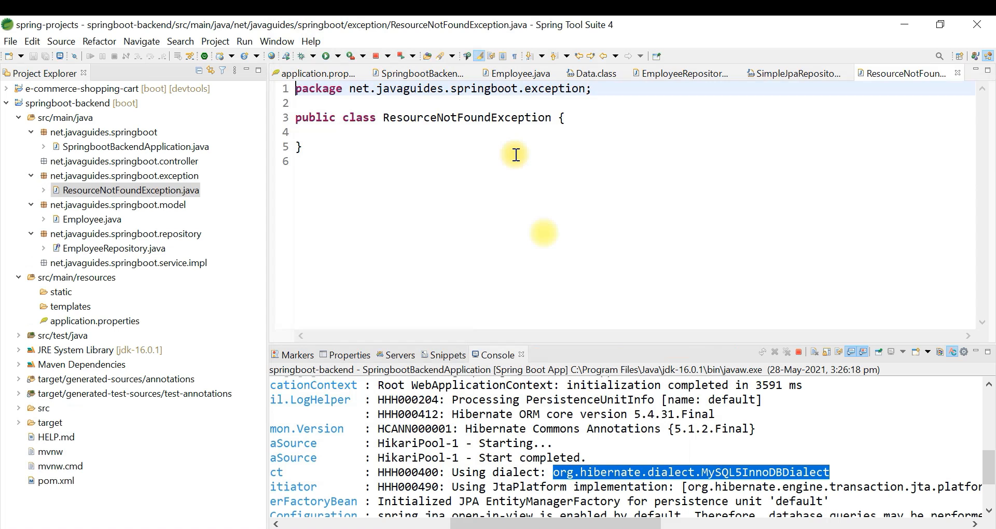
# Step: Declare a private String resourceName field, fixing the misspelled name
pyautogui.write('pri')
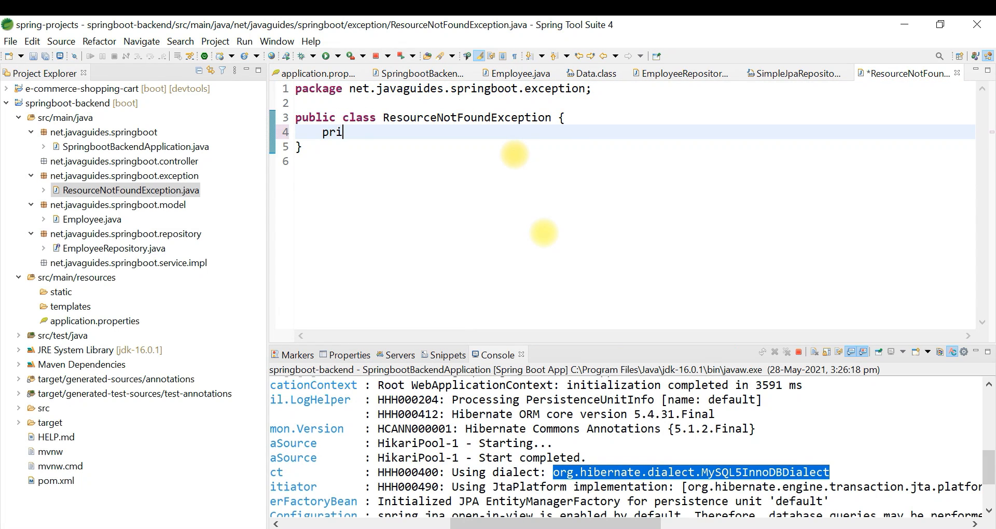
pyautogui.write('vate')
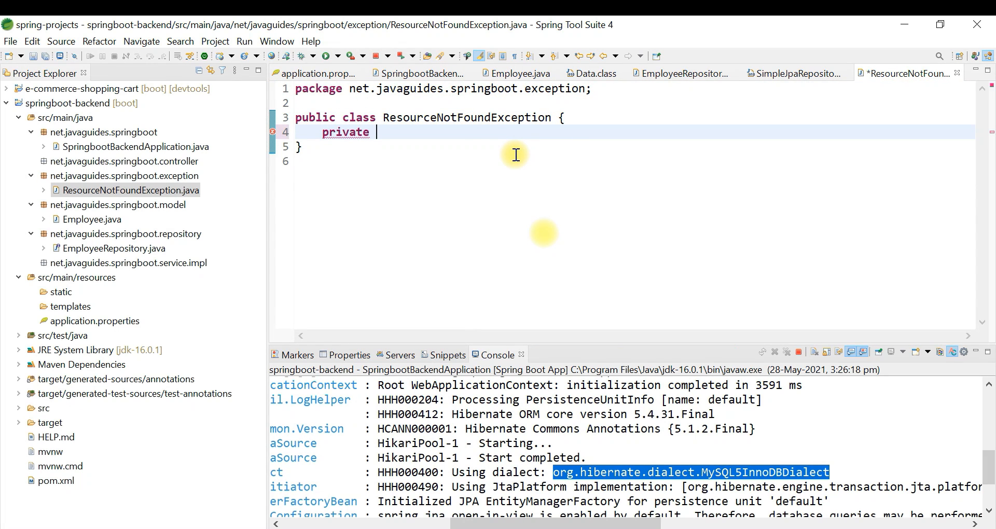
pyautogui.write('S')
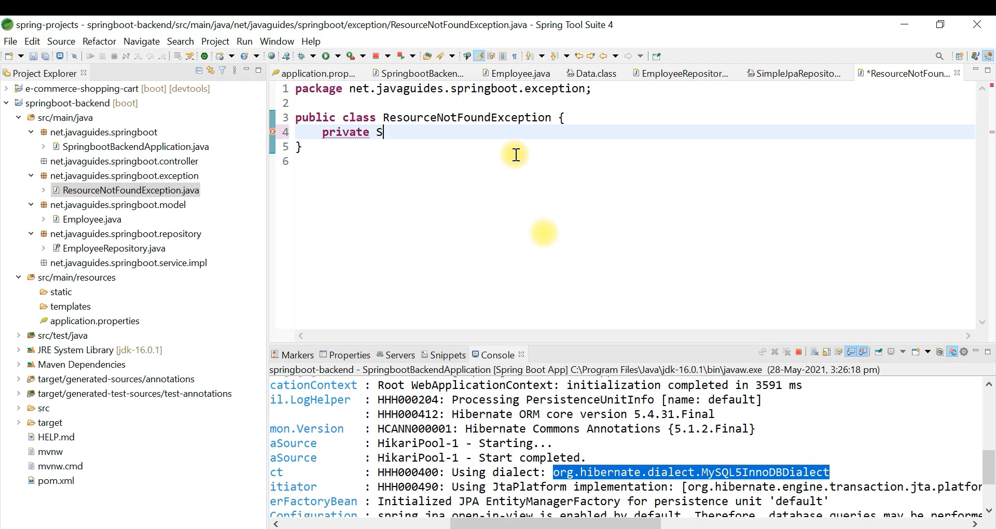
pyautogui.write('tring')
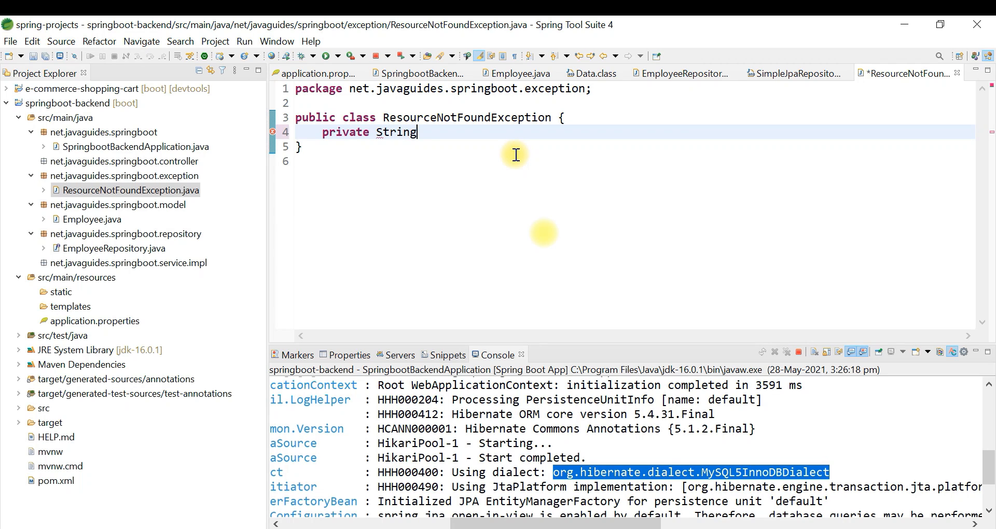
pyautogui.write('r')
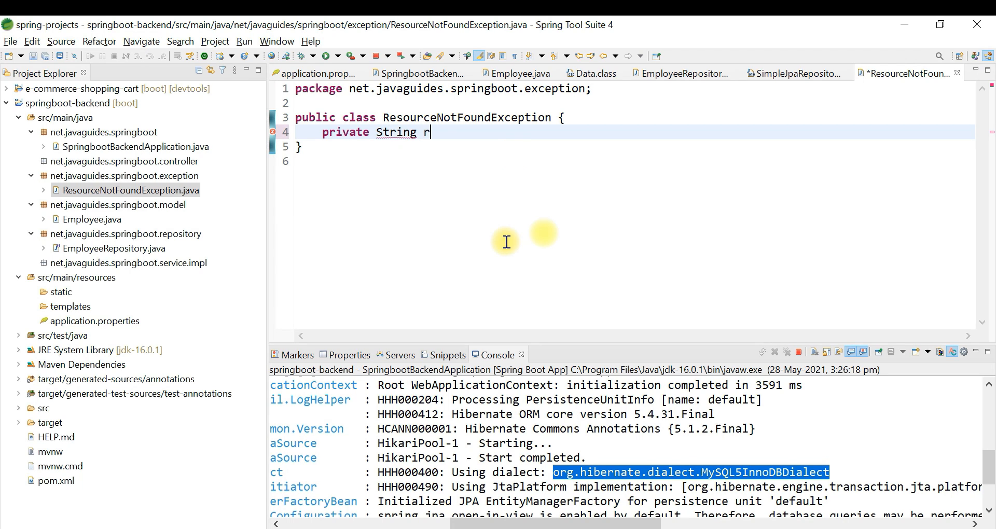
pyautogui.write('source')
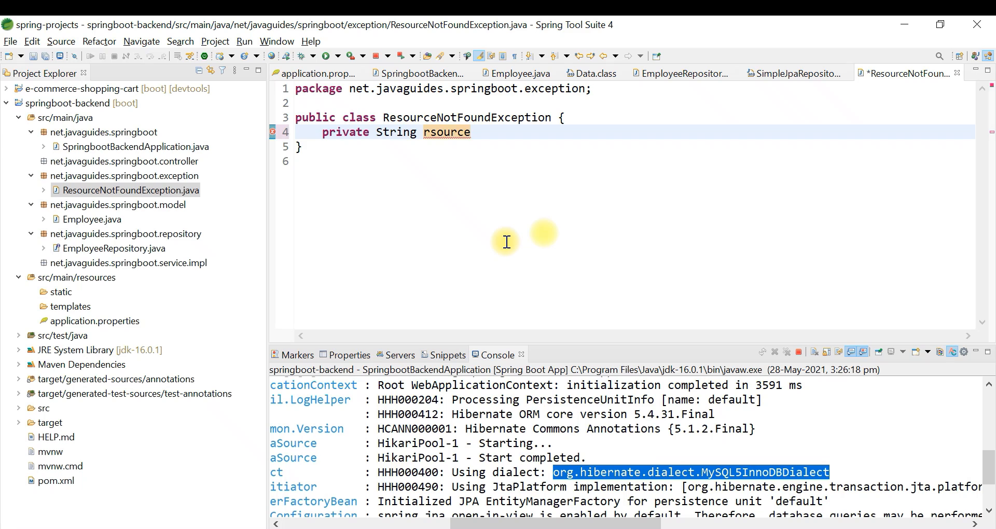
pyautogui.press('BackSpace')
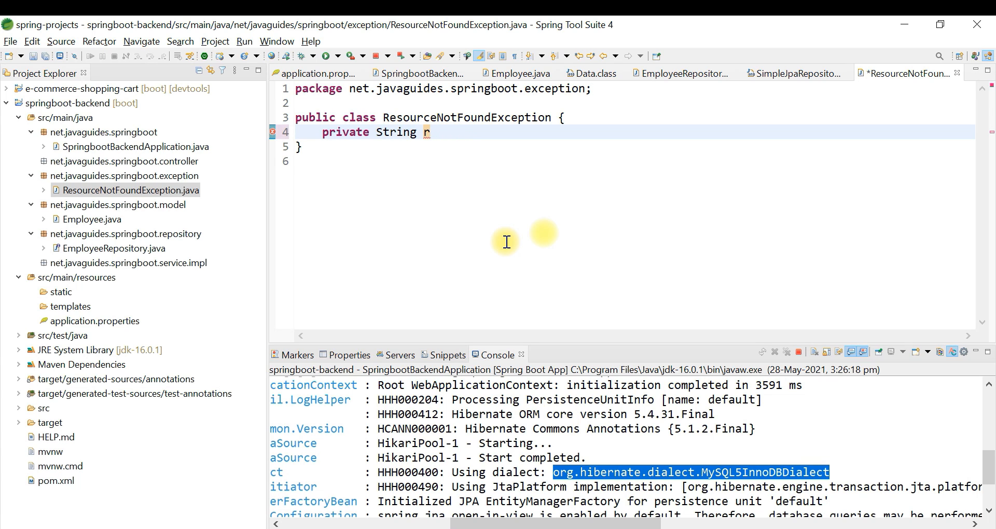
pyautogui.write('esource')
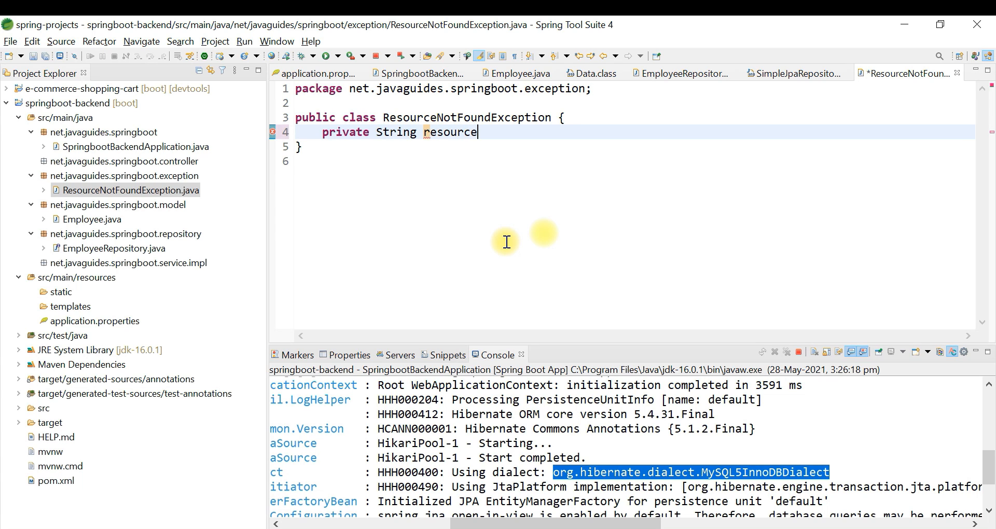
pyautogui.write('Name;')
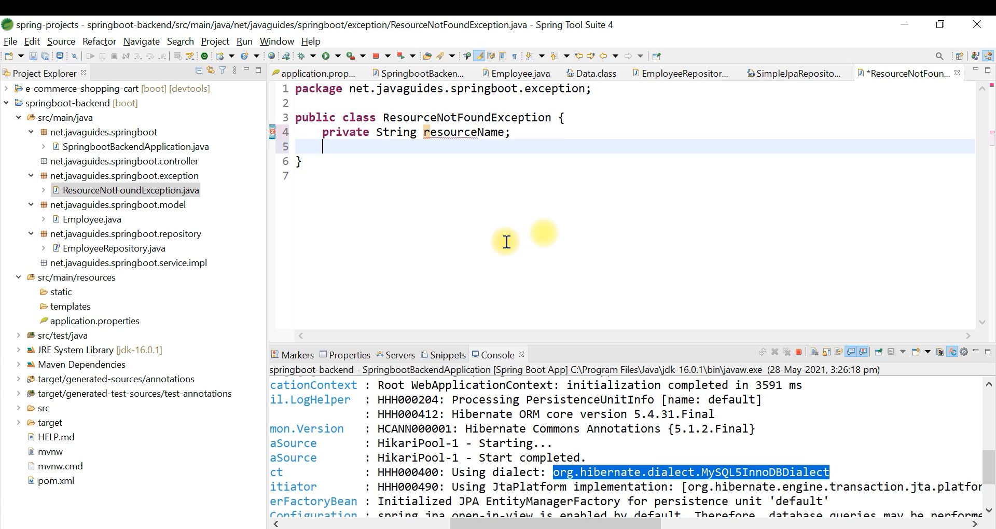
# Step: Declare a private String fieldName field and a private Object fieldValue field
pyautogui.write('private St')
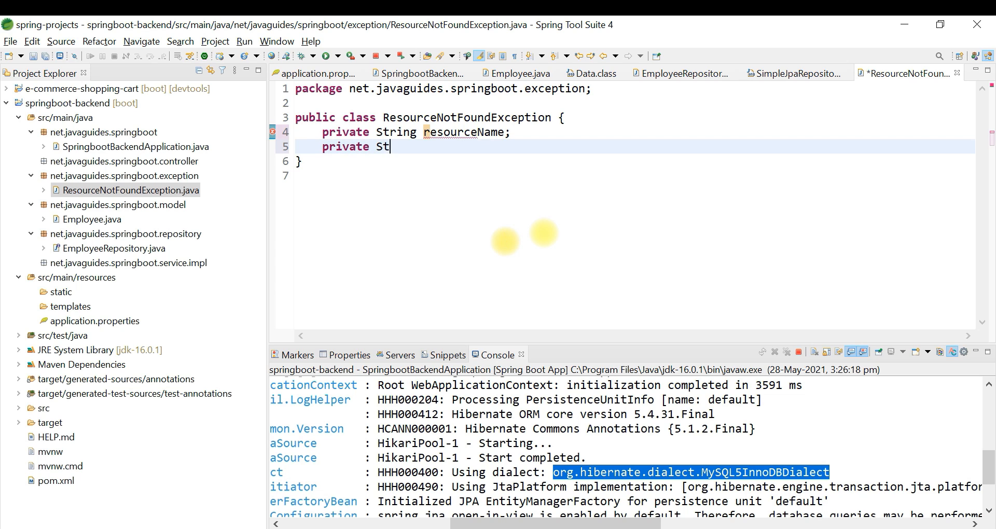
pyautogui.write('ring fi')
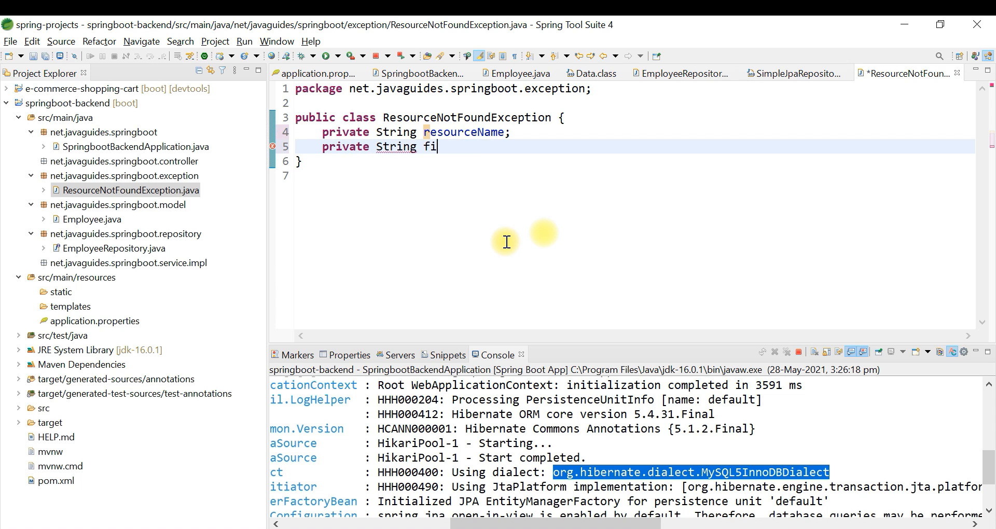
pyautogui.write('eldName')
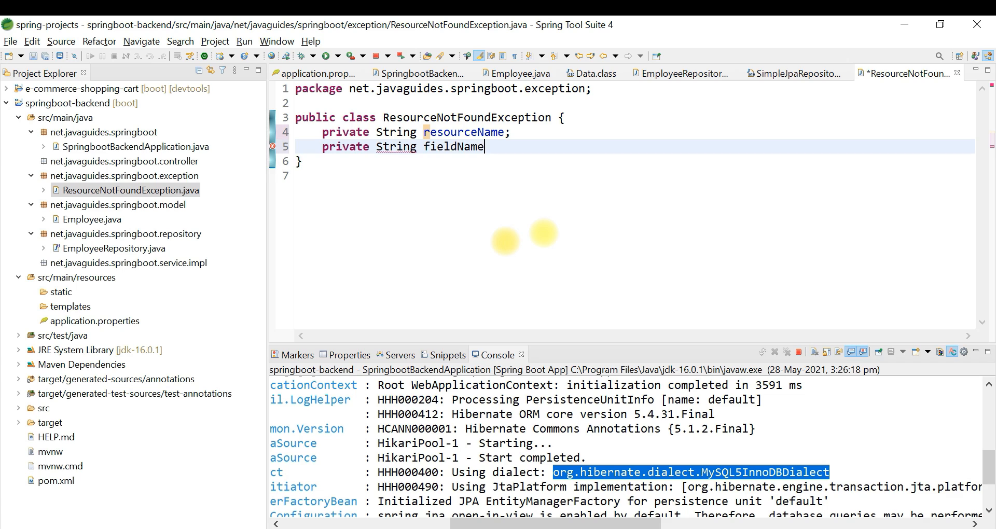
pyautogui.write(';')
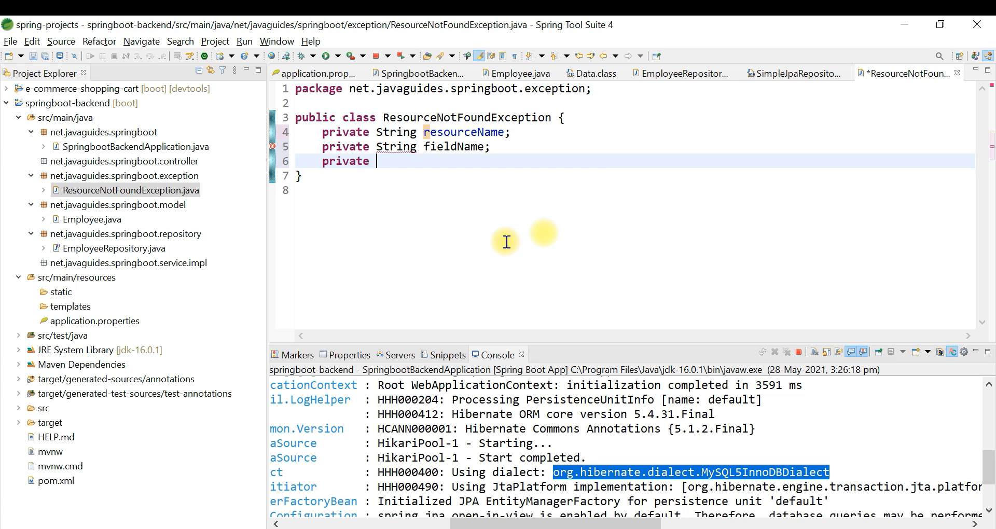
pyautogui.write('String fi')
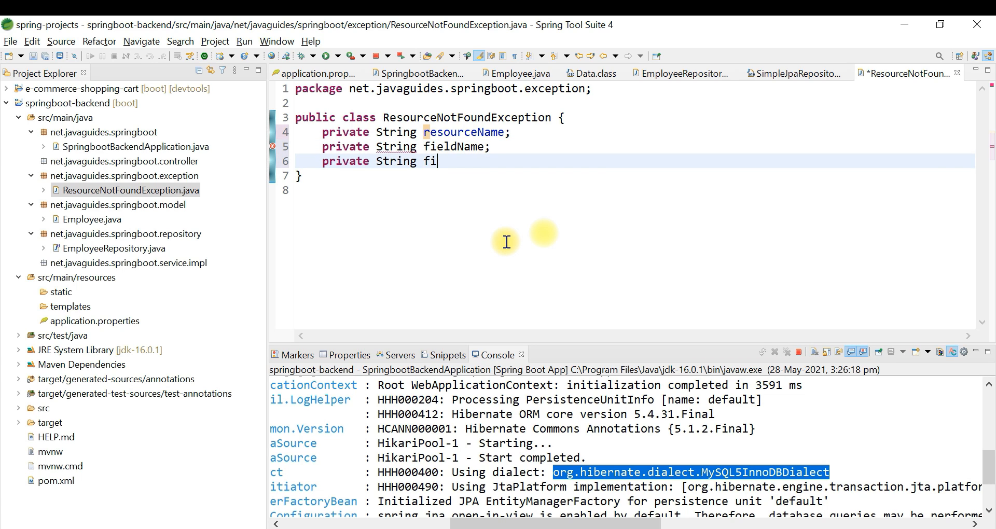
pyautogui.write('eldValue')
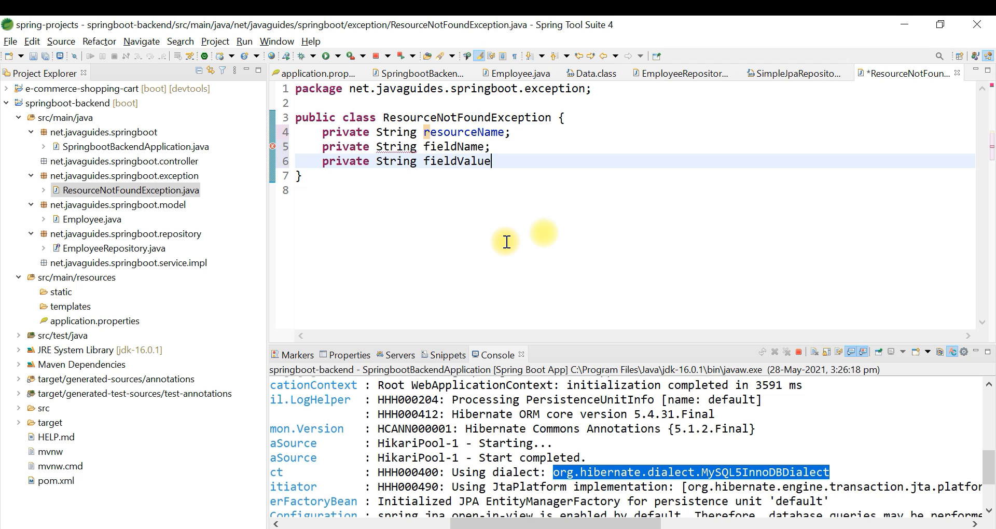
pyautogui.write(';')
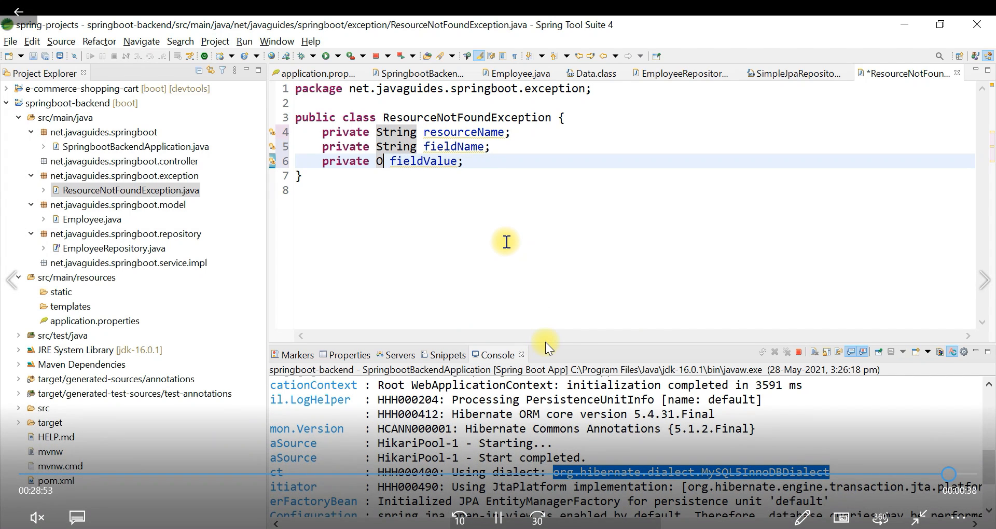
pyautogui.write('bject')
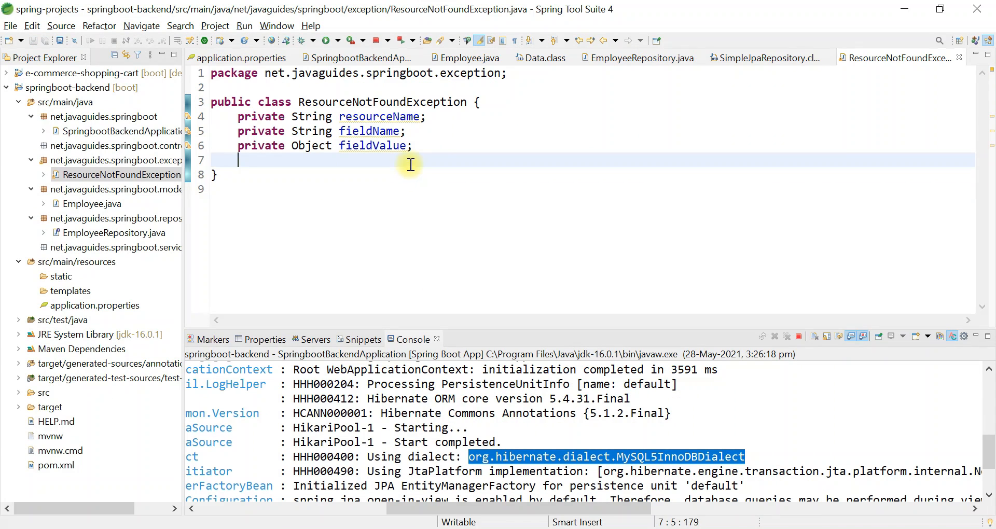
pyautogui.moveTo(339, 102)
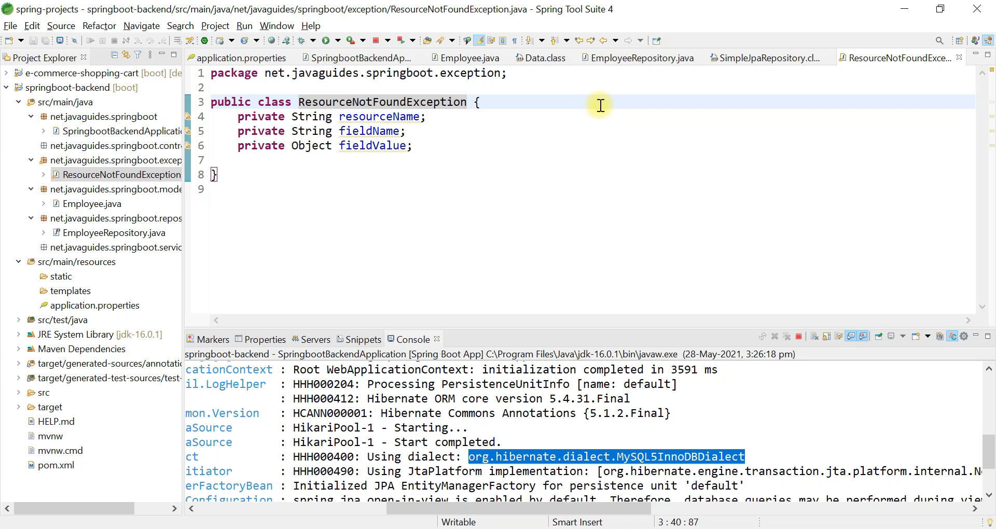
# Step: Add 'extends RuntimeException' to the ResourceNotFoundException class declaration
pyautogui.write('extends')
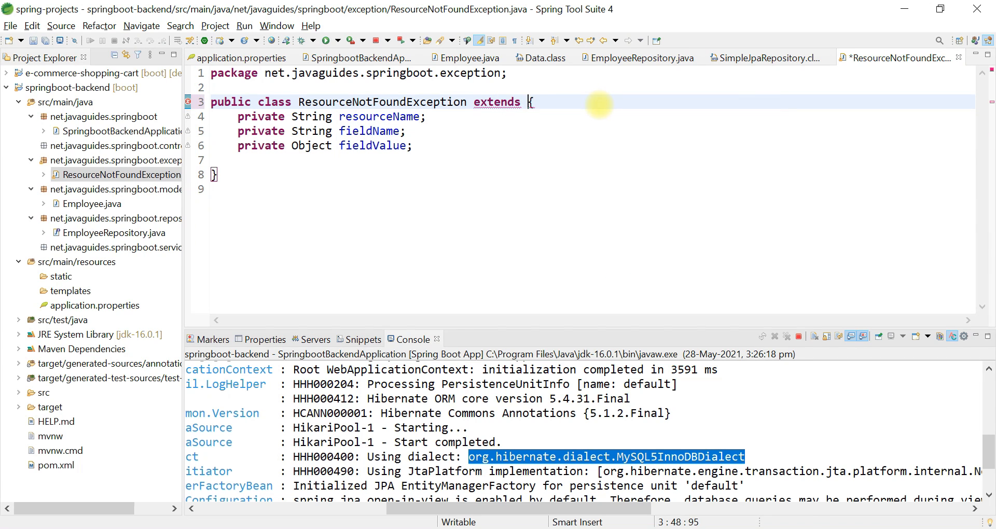
pyautogui.write('RuntimeException')
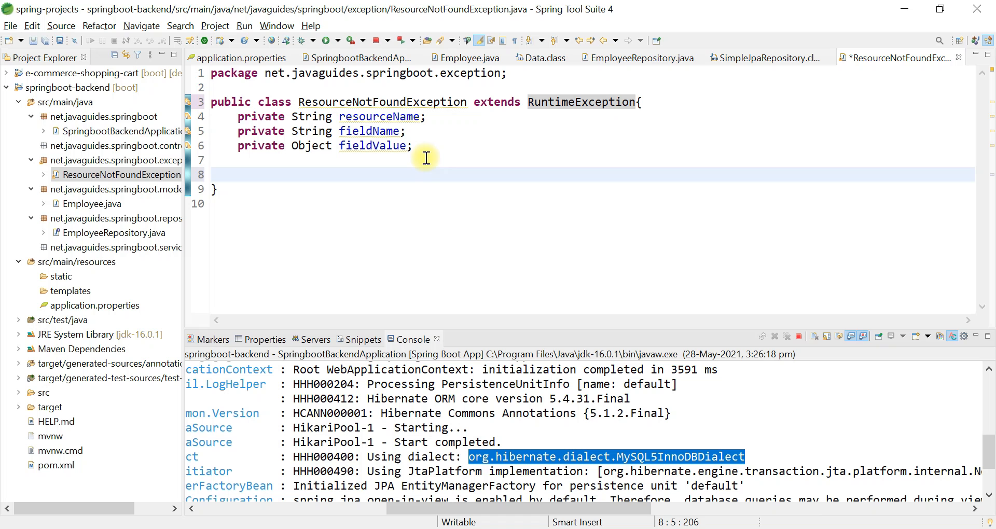
pyautogui.rightClick(425, 158)
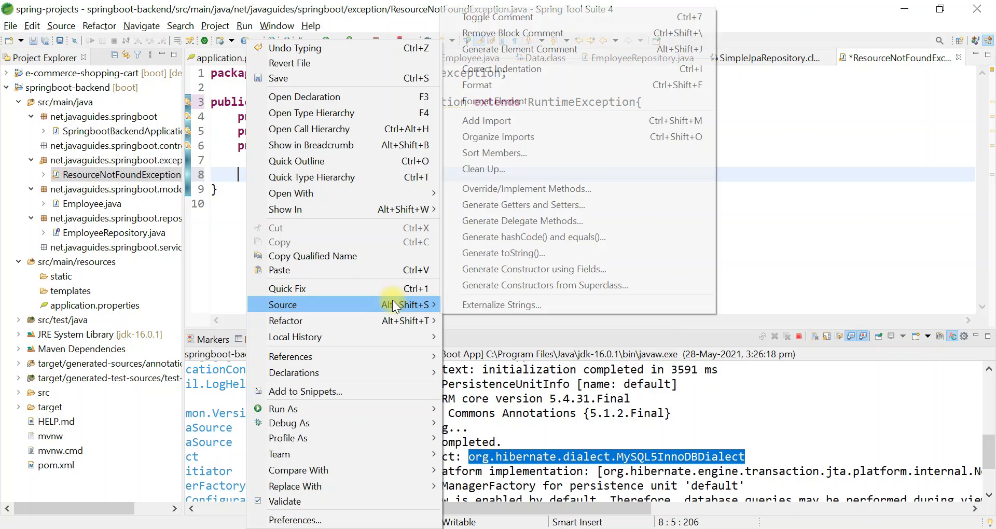
# Step: Generate a constructor initializing resourceName, fieldName and fieldValue, passing a String.format message to super
pyautogui.click(533, 269)
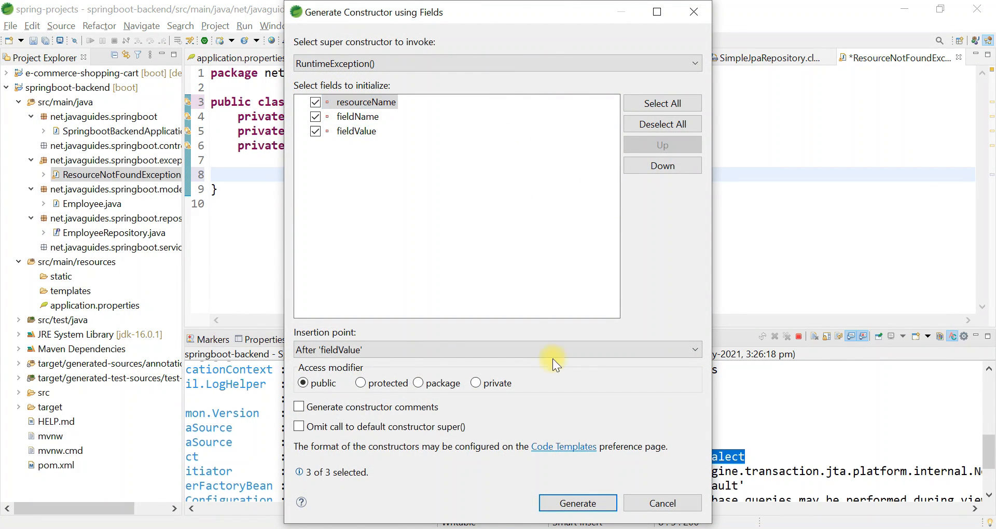
pyautogui.click(576, 503)
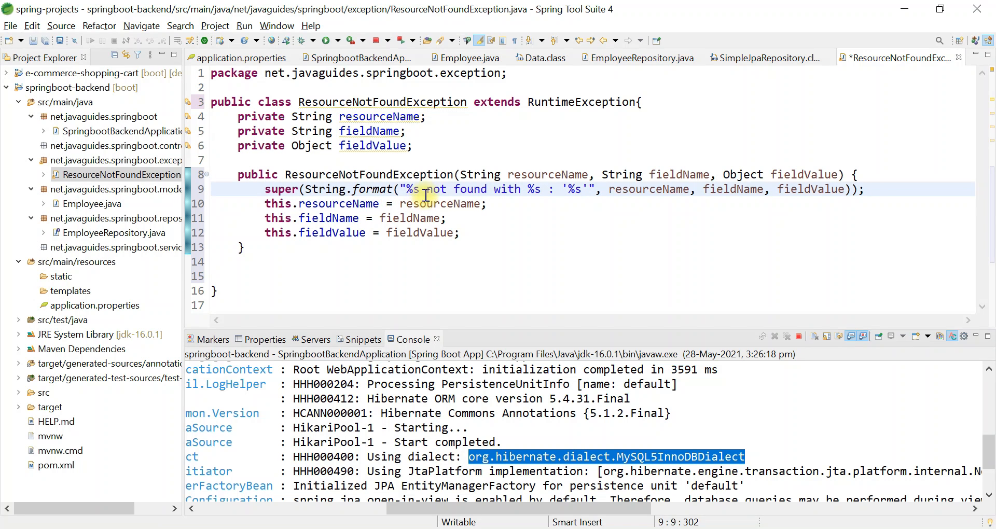
# Step: Highlight the super() message's %s placeholders and resourceName argument, leaving blank lines below the constructor
pyautogui.doubleClick(648, 189)
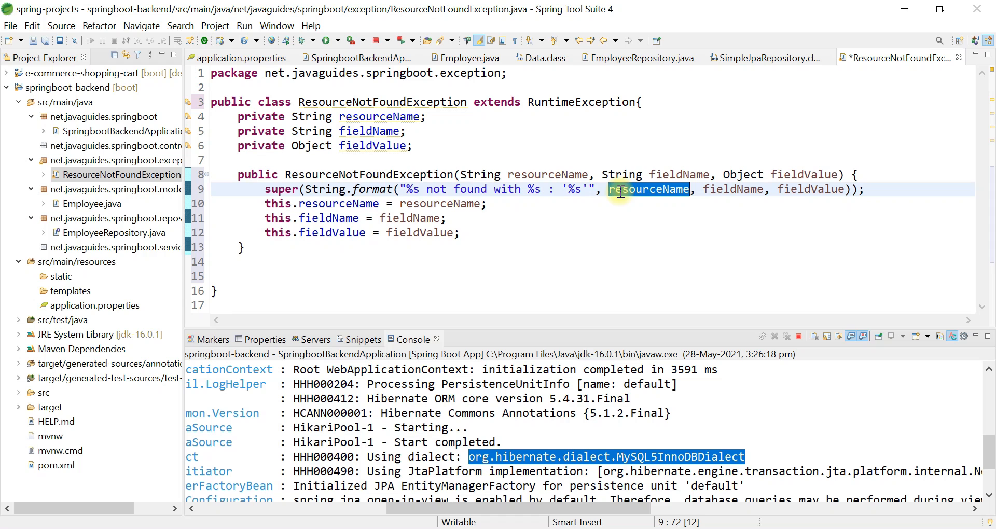
pyautogui.click(742, 175)
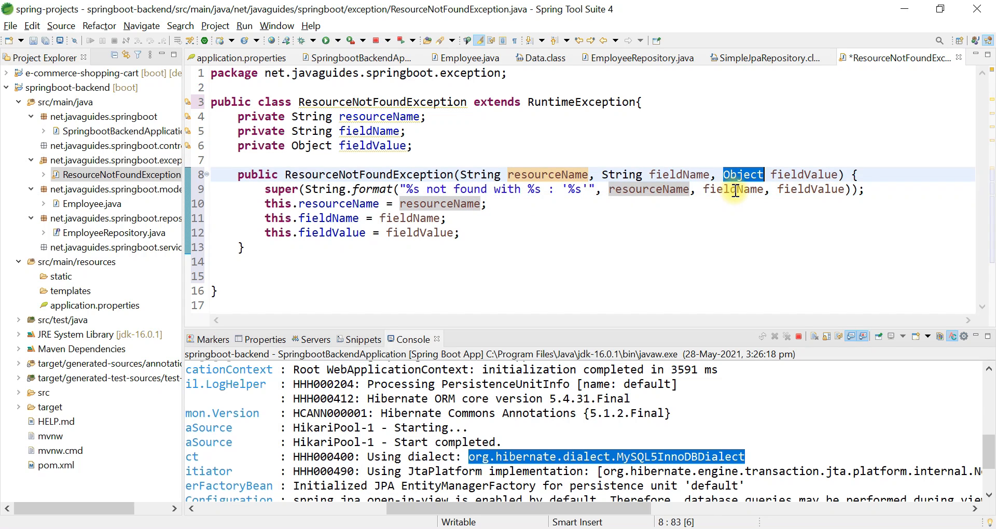
pyautogui.click(458, 190)
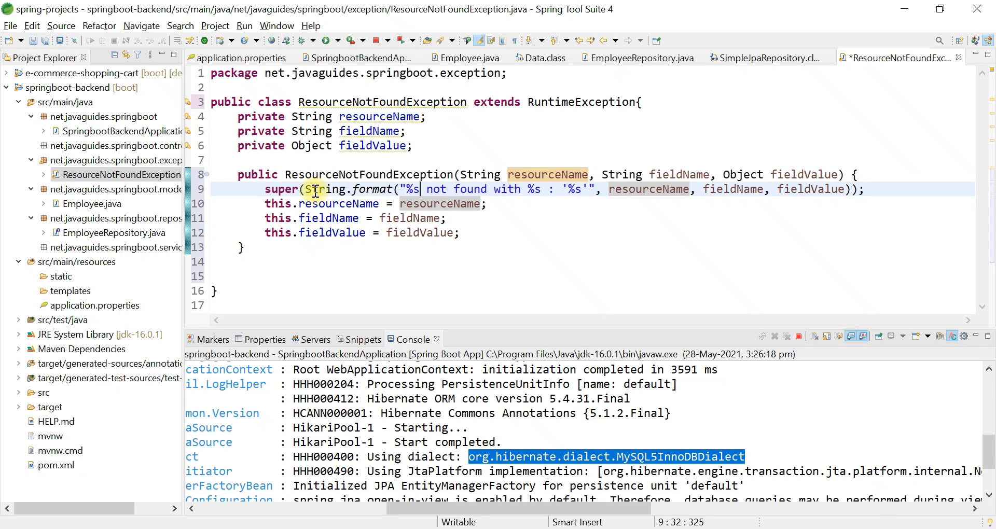
pyautogui.doubleClick(371, 189)
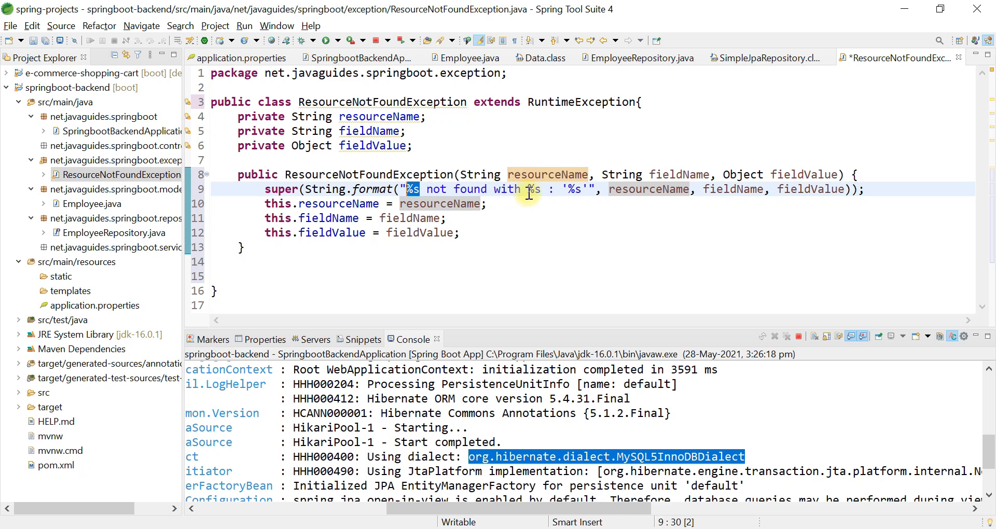
pyautogui.click(725, 190)
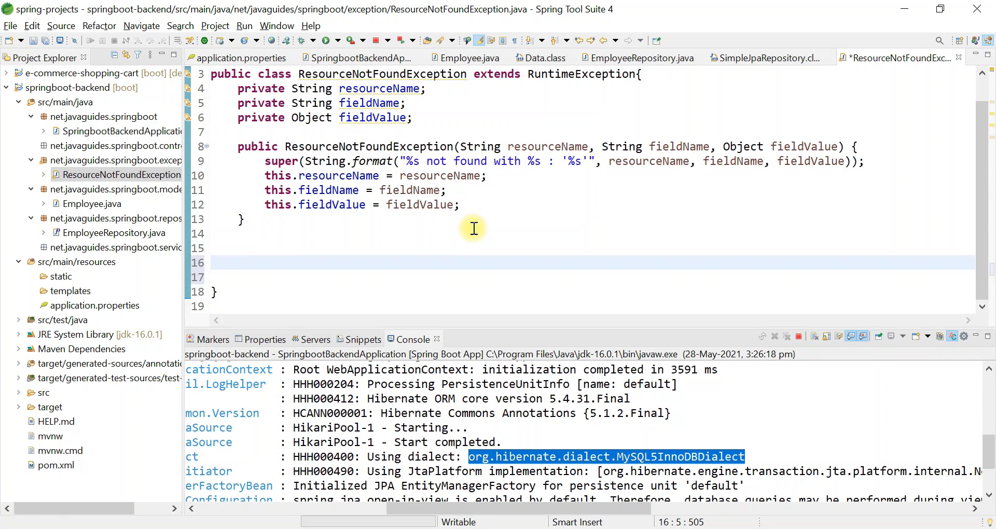
# Step: Generate getResourceName, getFieldName and getFieldValue with content assist, then save the class
pyautogui.write('get')
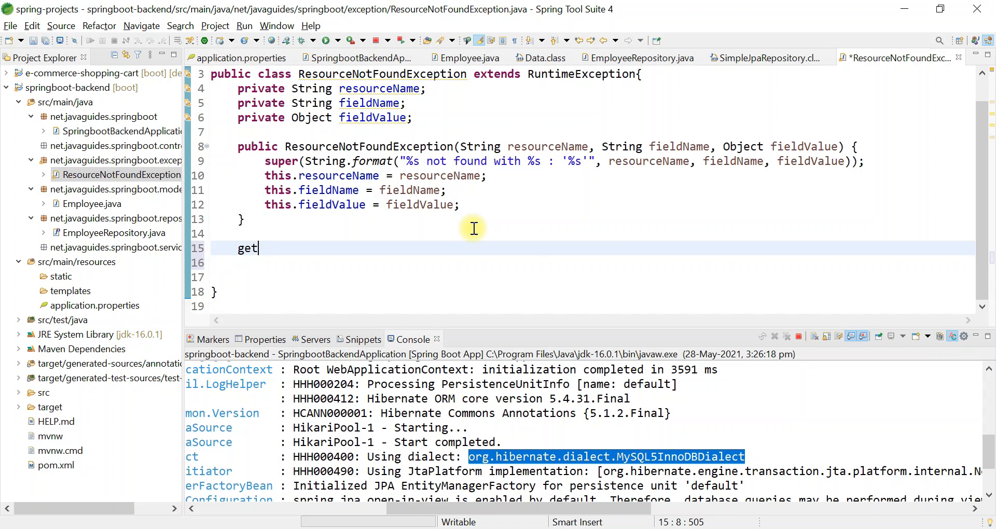
pyautogui.write('ResourceName() {')
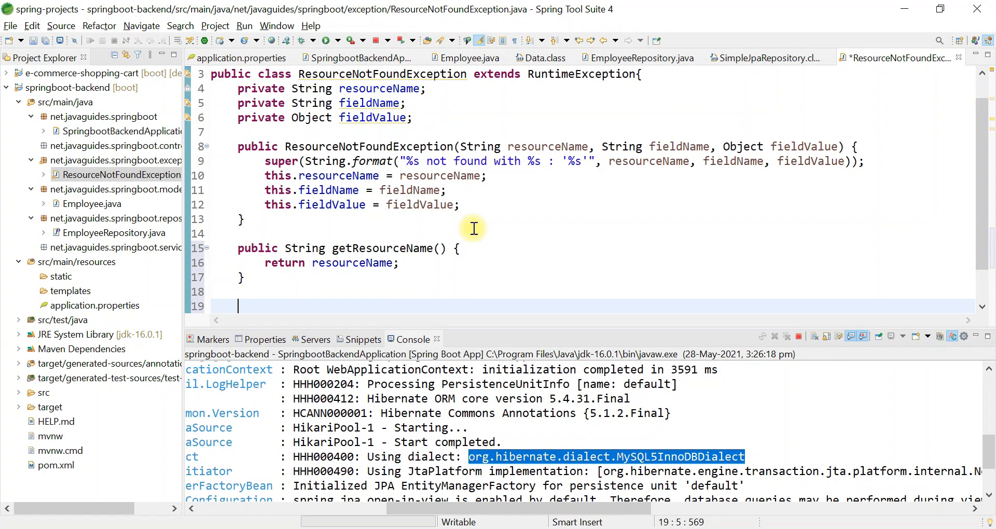
pyautogui.write('getFieldName() {')
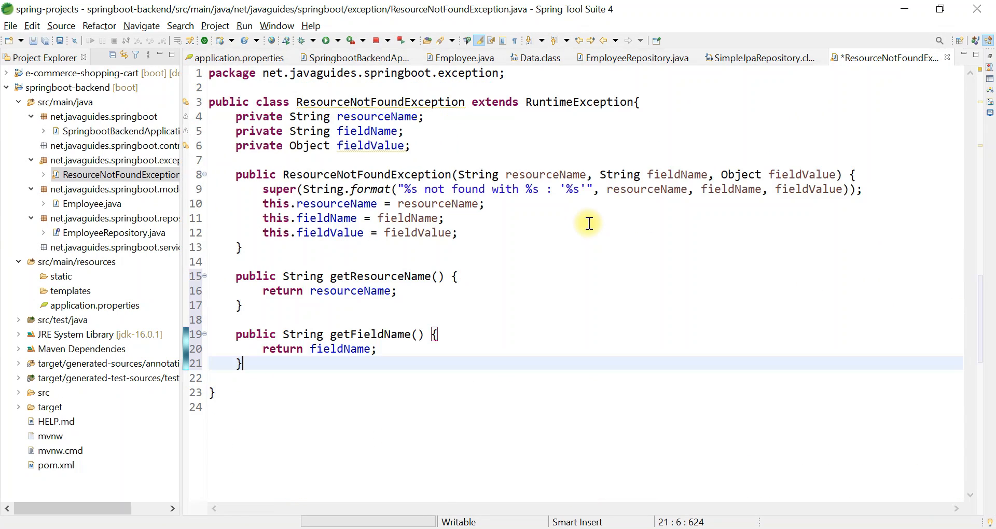
pyautogui.press('Enter')
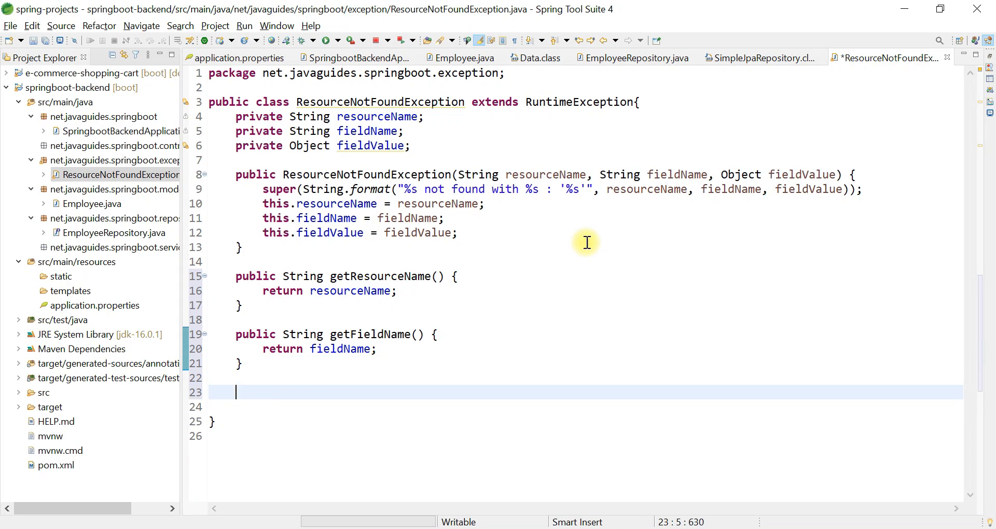
pyautogui.write('getFieldValue() {')
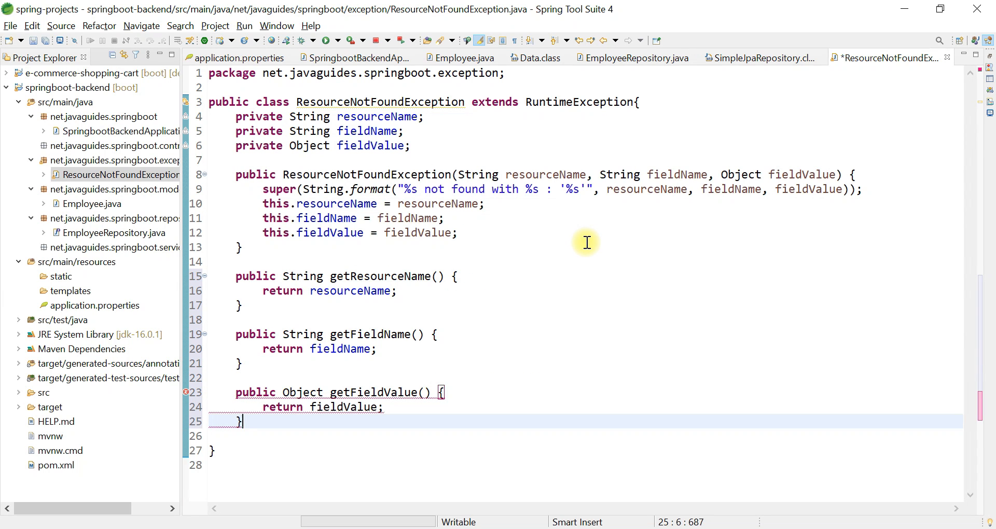
pyautogui.press('ctrl+s')
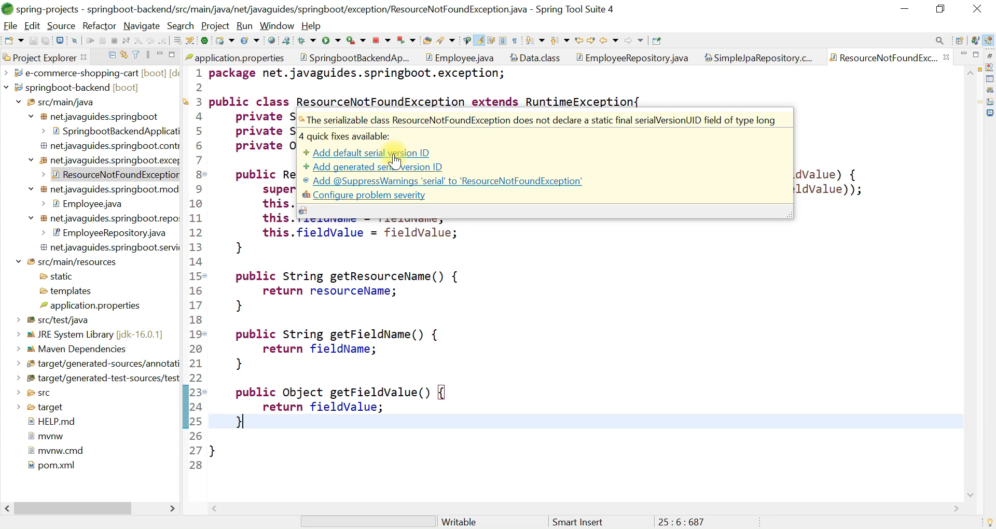
# Step: Apply the quick fix adding private static final long serialVersionUID = 1L
pyautogui.click(371, 153)
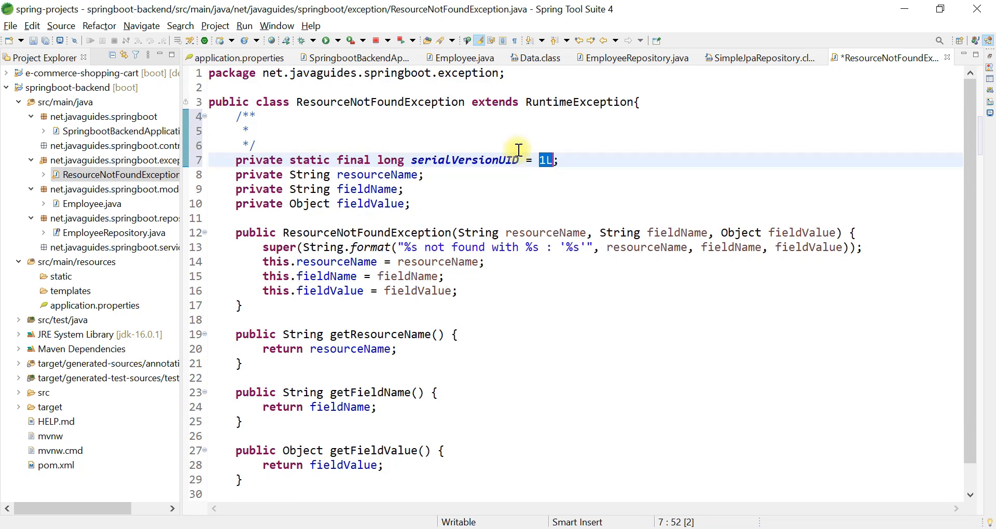
pyautogui.moveTo(578, 146)
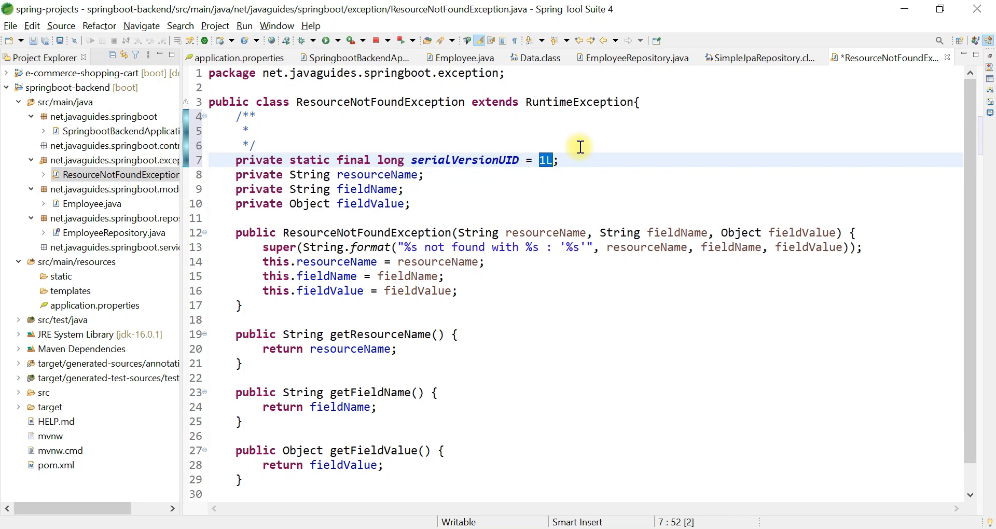
pyautogui.moveTo(473, 164)
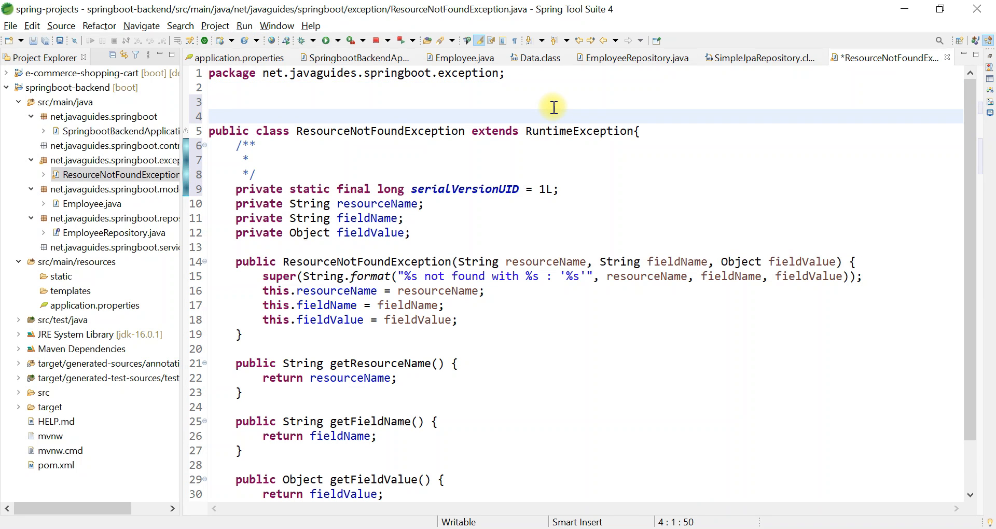
pyautogui.press('Backspace')
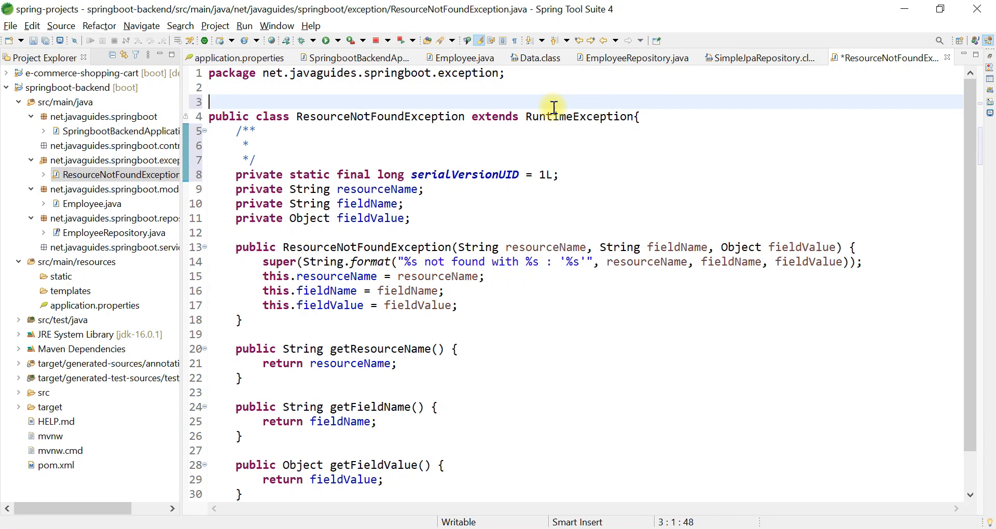
pyautogui.write('@')
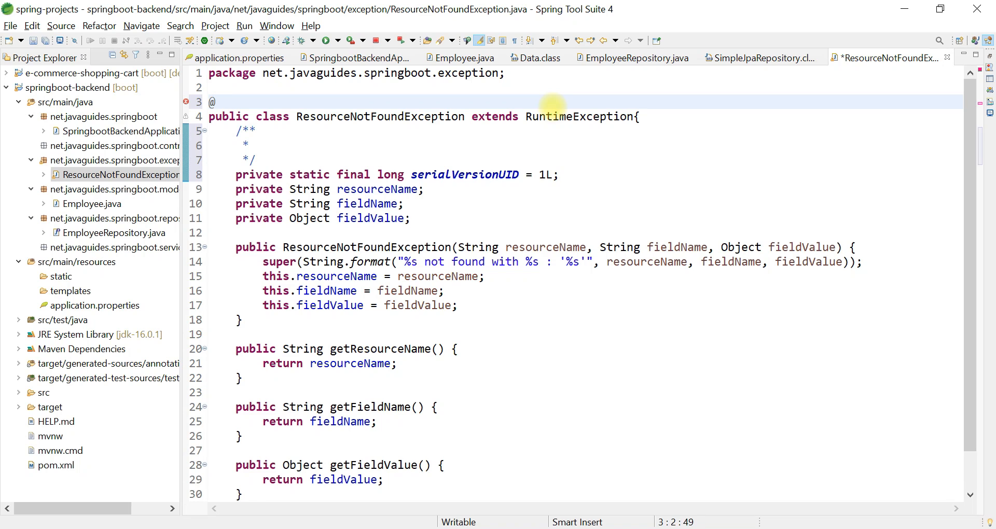
pyautogui.write('Respon')
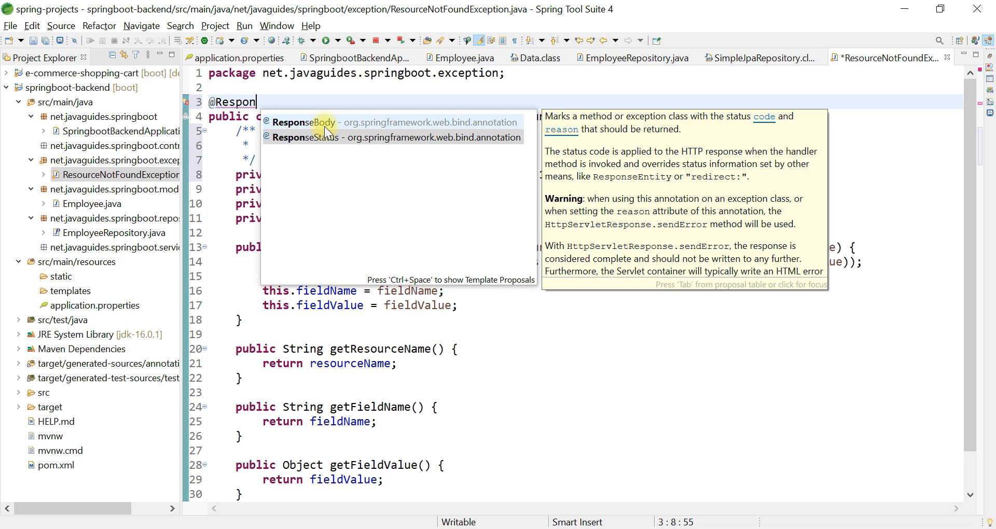
pyautogui.moveTo(326, 136)
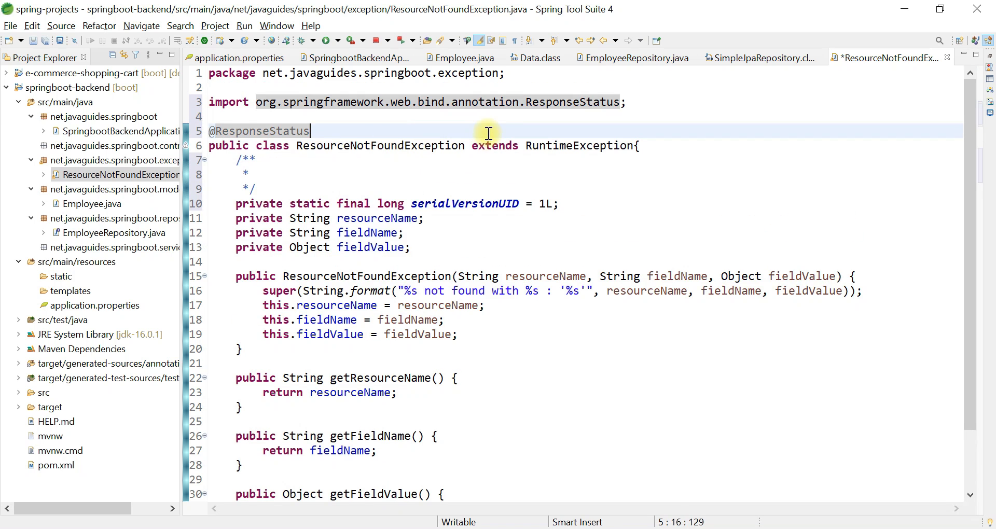
pyautogui.write('(v')
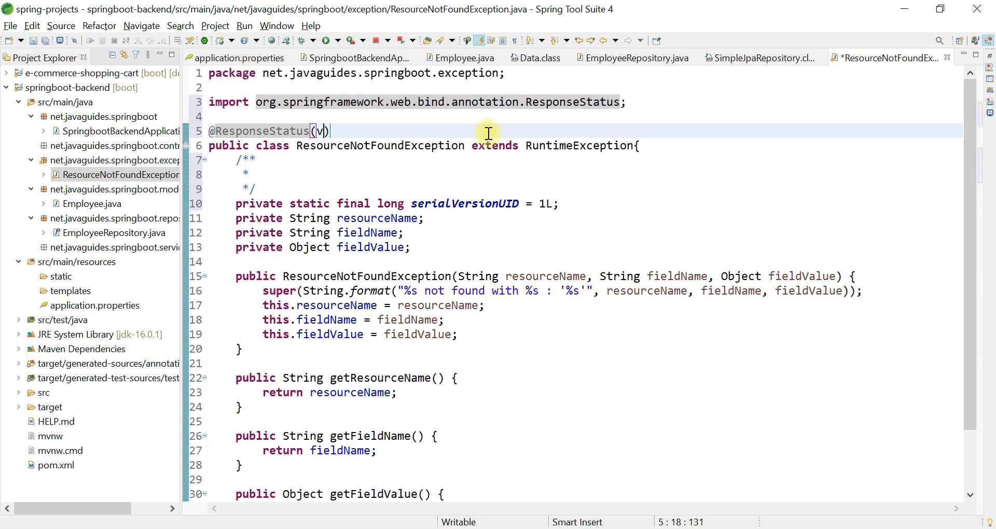
pyautogui.write('value =')
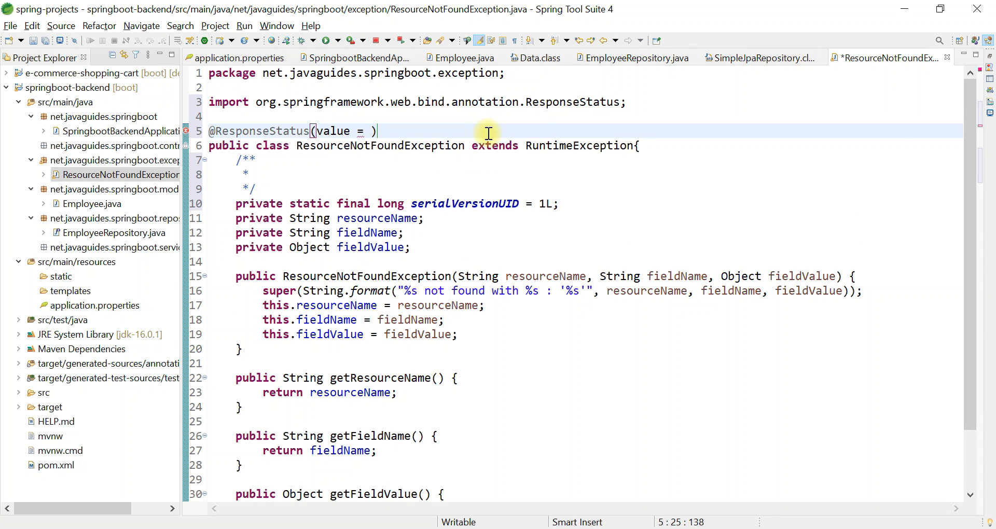
pyautogui.write('HttpStatus,')
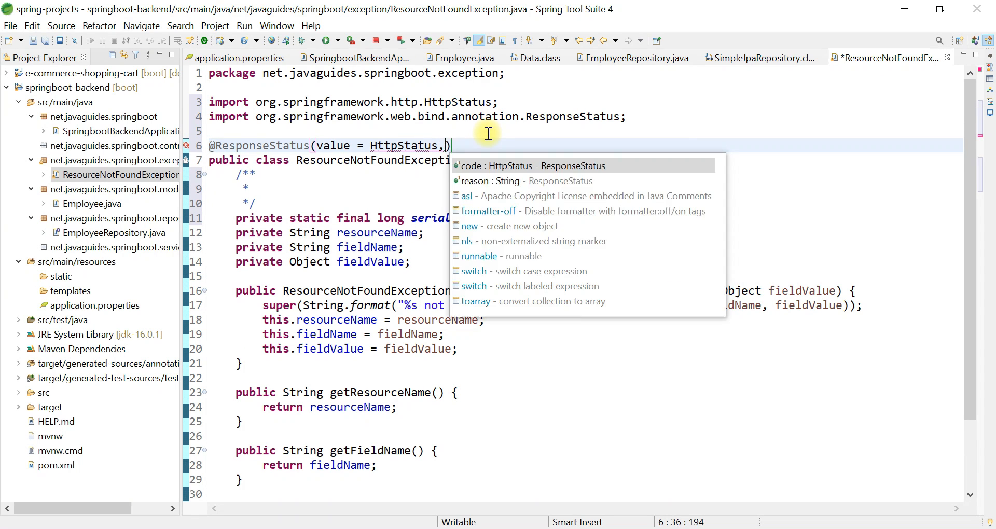
pyautogui.write('no')
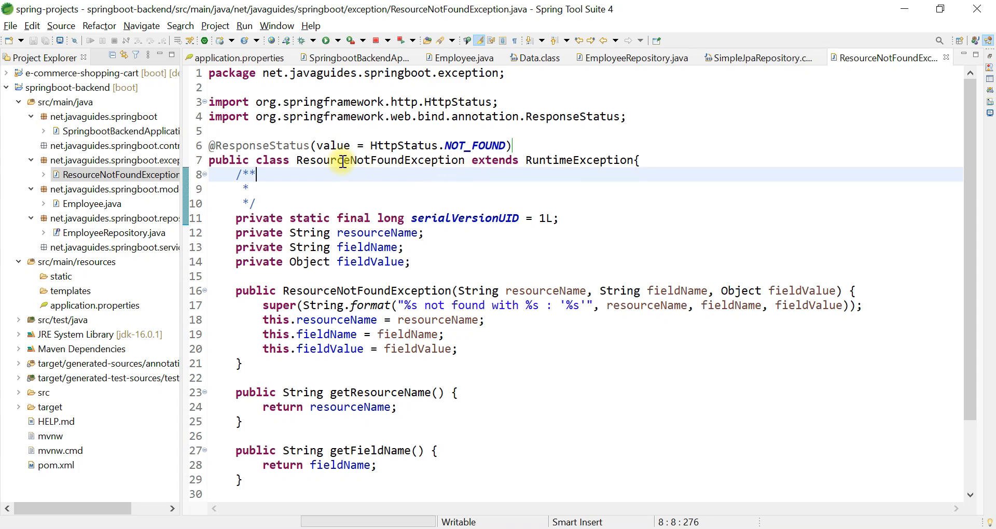
pyautogui.doubleClick(380, 160)
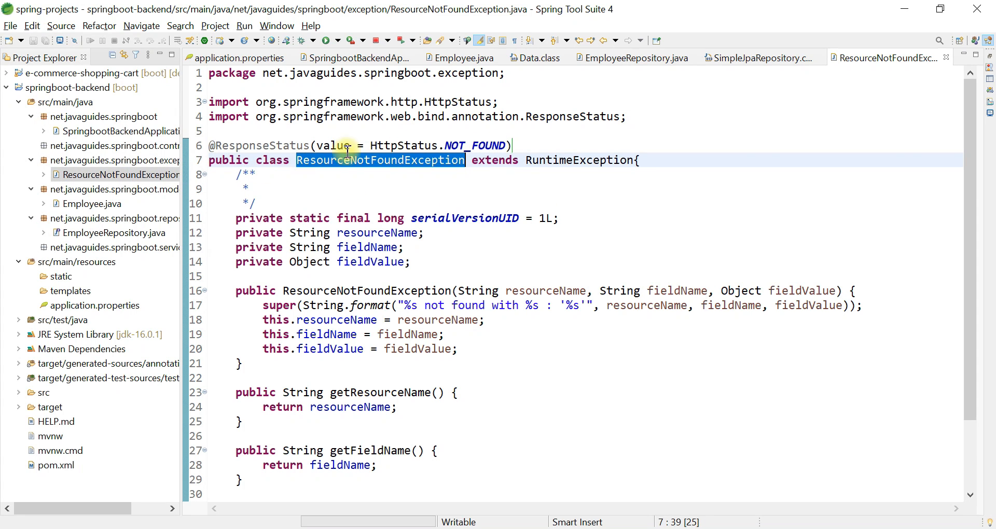
pyautogui.moveTo(464, 140)
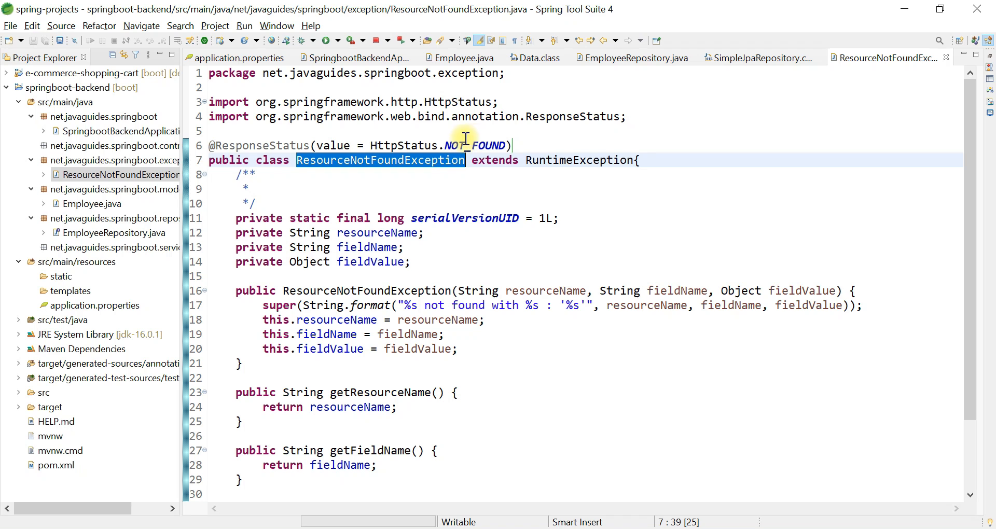